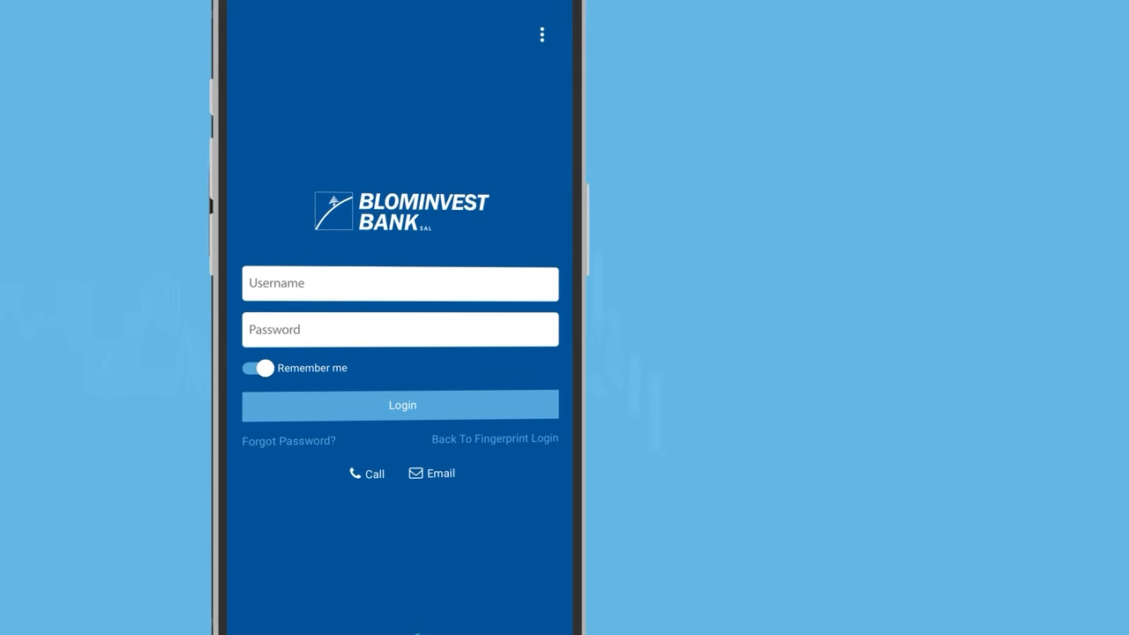
Log in to Blominvest Trade and land on the Watchlist of ten quoted symbols.
left_click(402, 405)
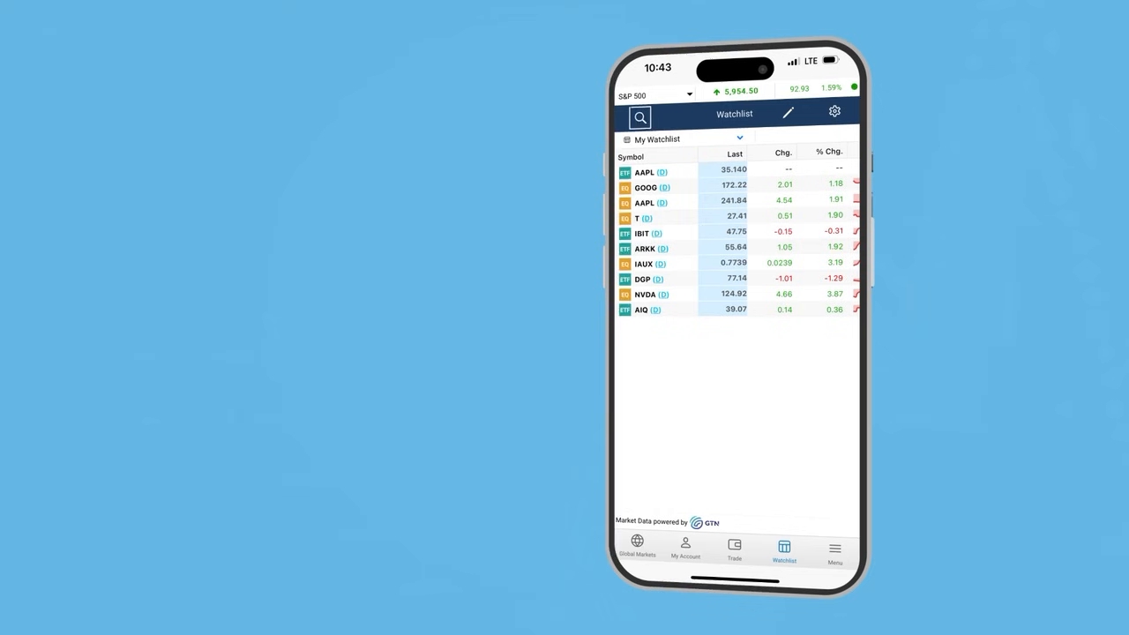
Search AAPL to list Apple Inc. and its options, and remove the checked SMTC security.
left_click(639, 112)
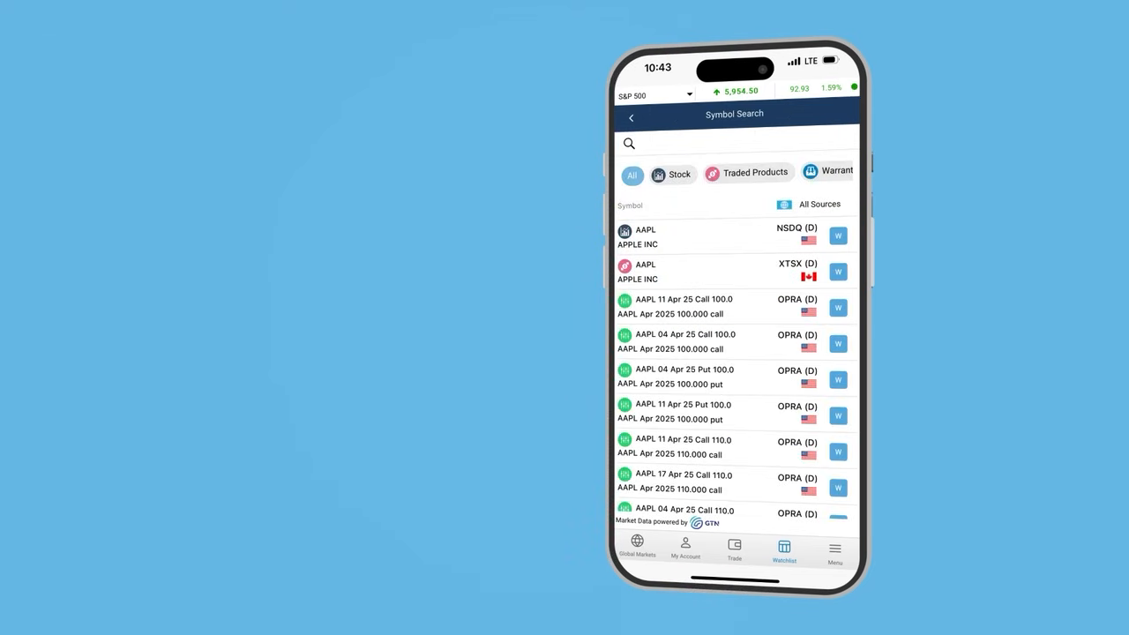
type("AAPL")
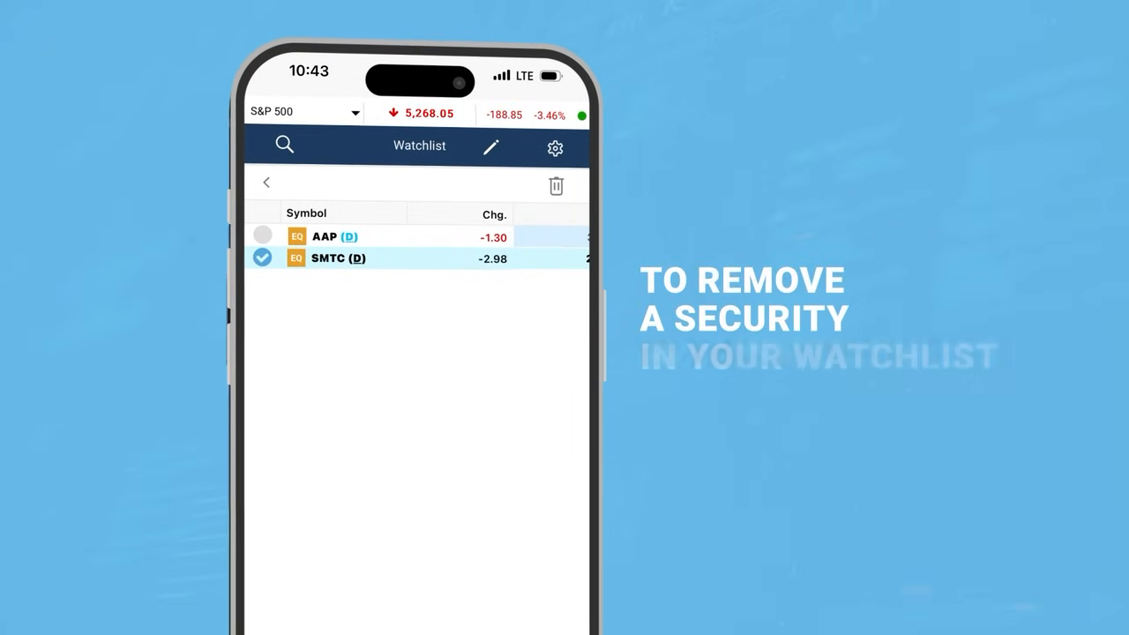
left_click(415, 258)
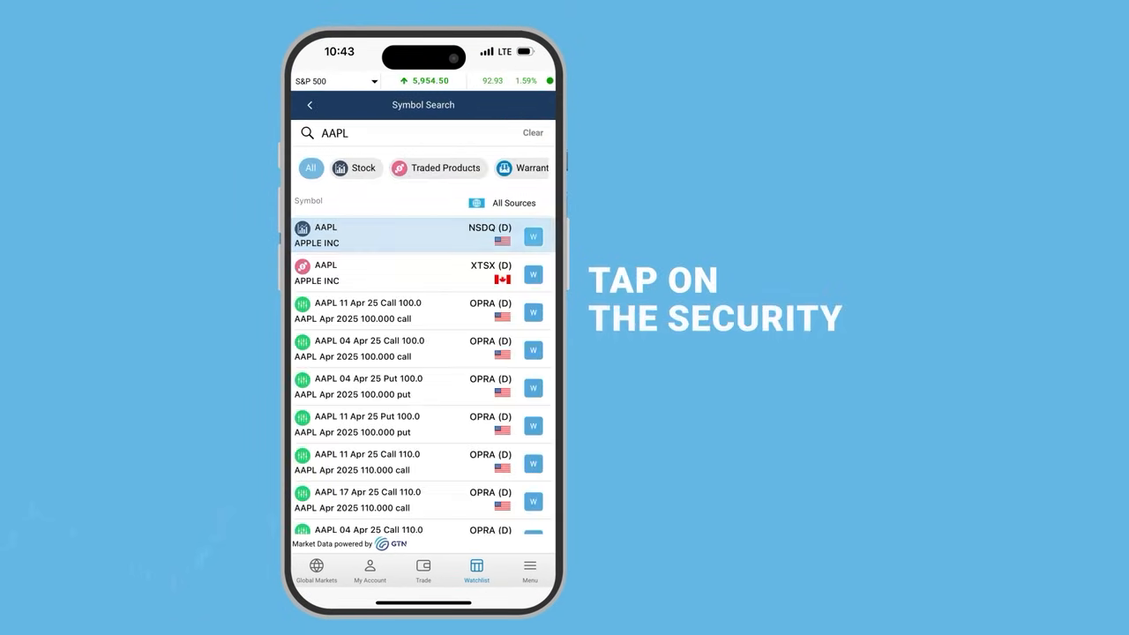
Enter a 100-share AAPL NASDAQ buy limit order and review Good Till and Trade Session choices.
left_click(397, 234)
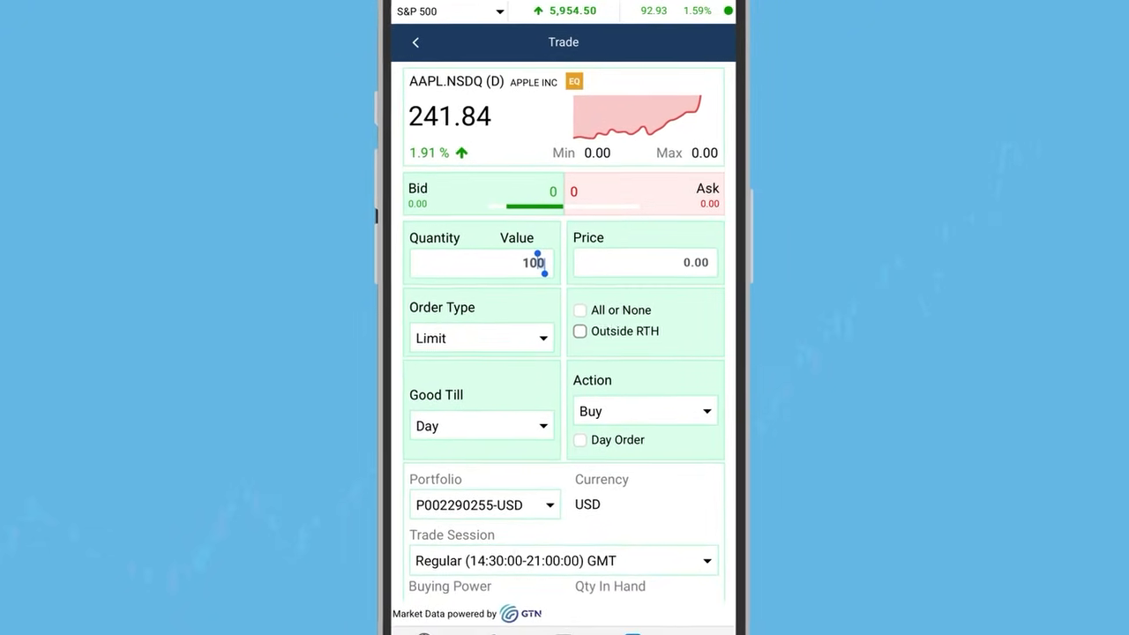
left_click(481, 338)
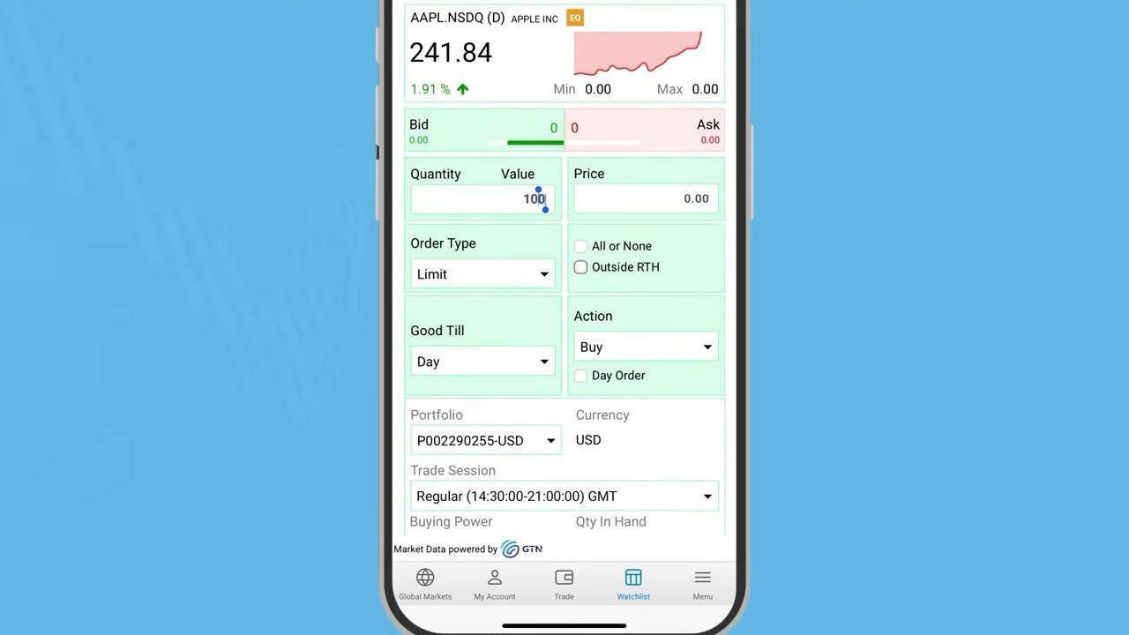
left_click(482, 360)
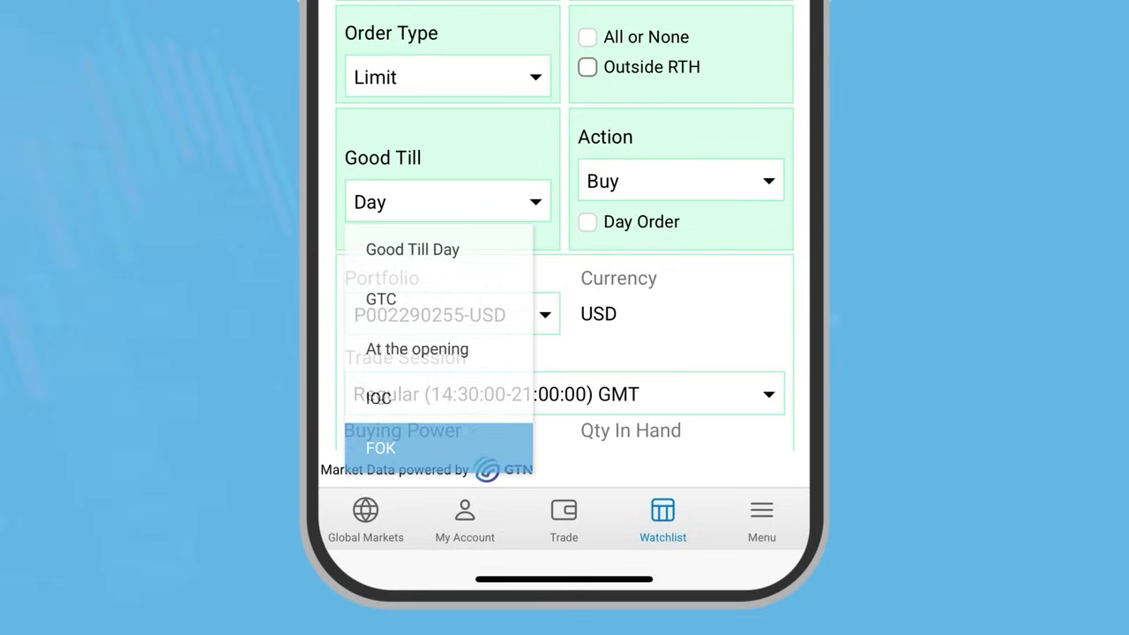
left_click(679, 180)
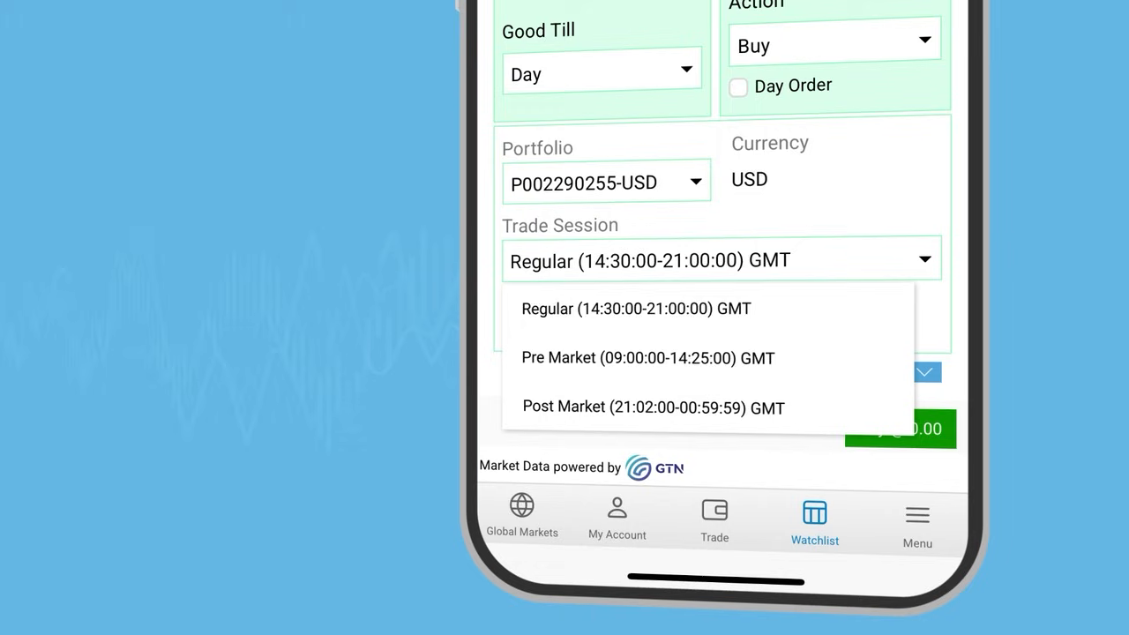
mouse_move(649, 358)
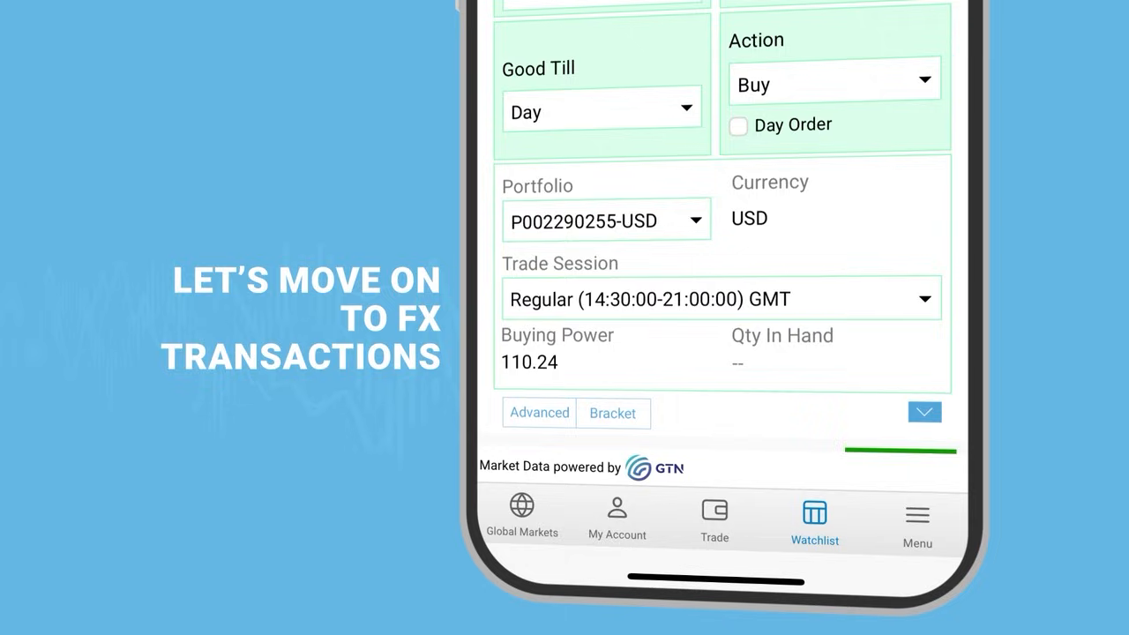
Go through Menu and Trading Account to the currency-conversion Requests page.
scroll("down", 3)
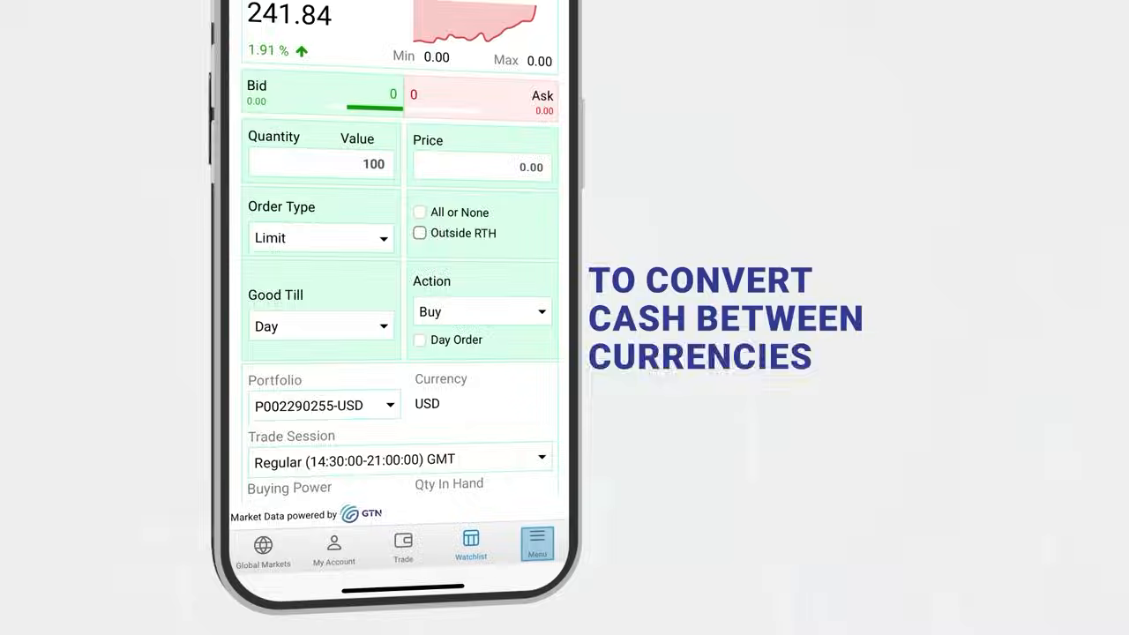
left_click(538, 544)
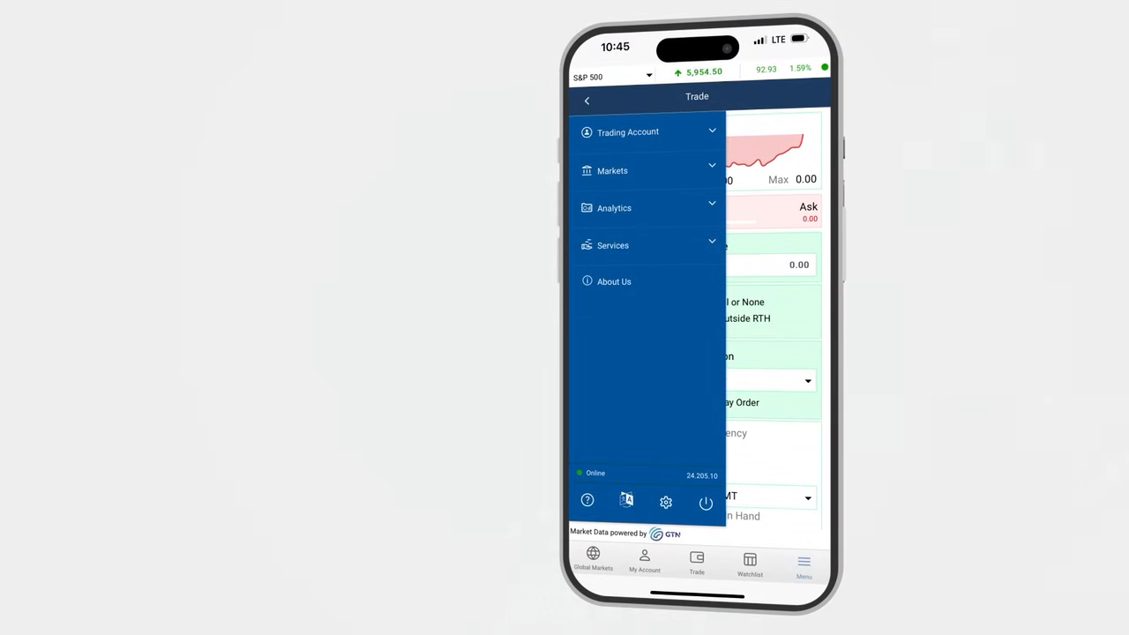
left_click(628, 131)
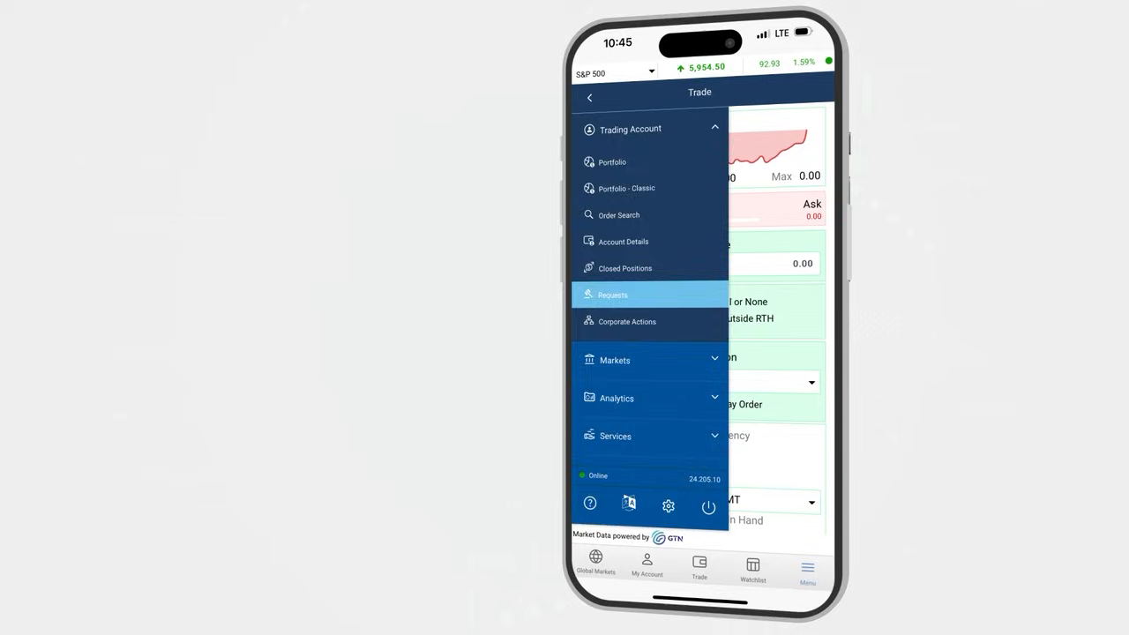
left_click(615, 295)
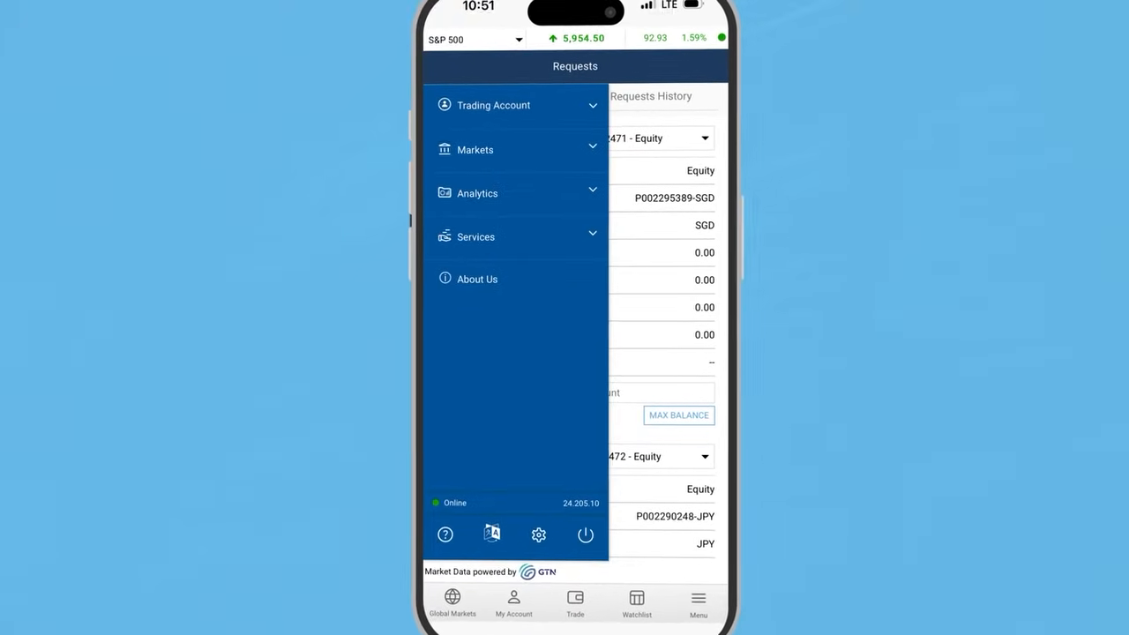
Open the Portfolio report, scroll its Overview, and switch to the Statement tab.
left_click(493, 105)
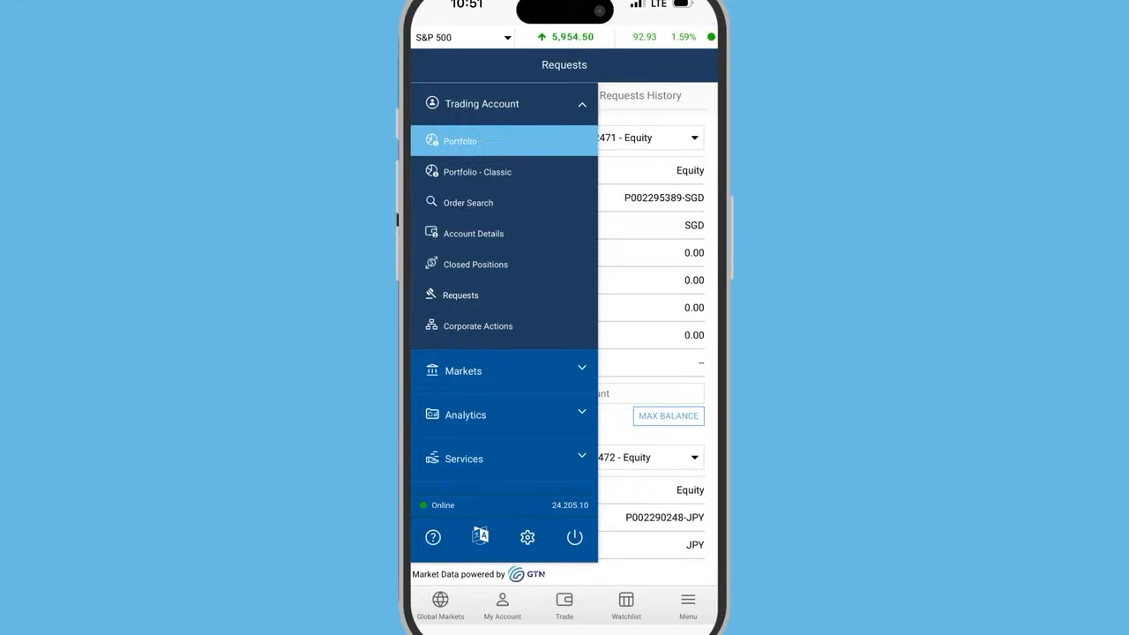
left_click(459, 140)
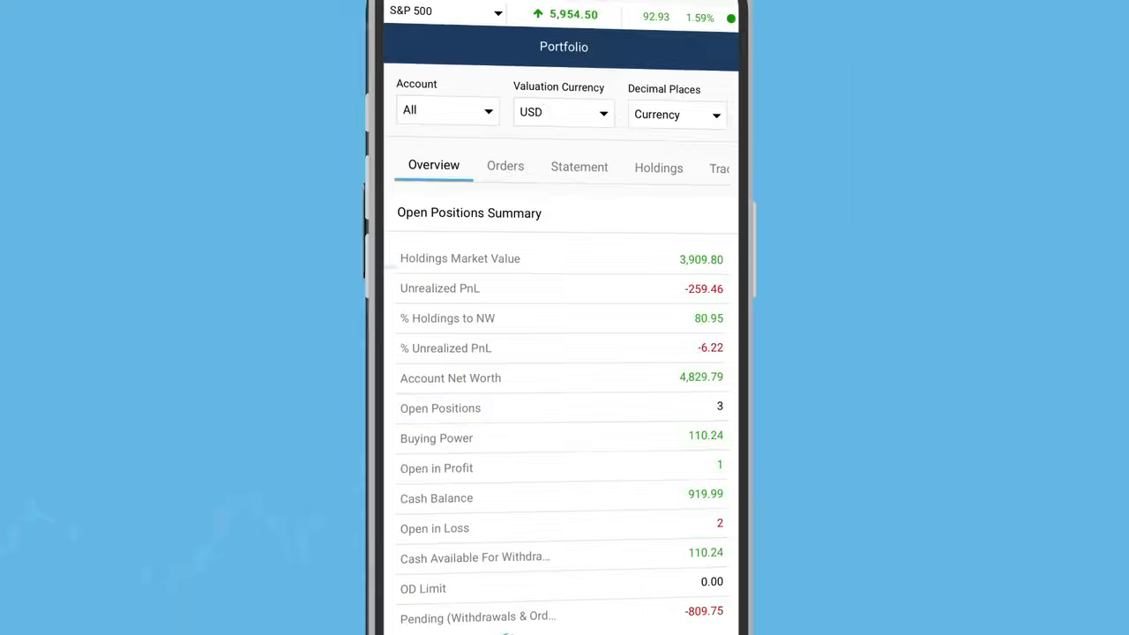
scroll("down", 3)
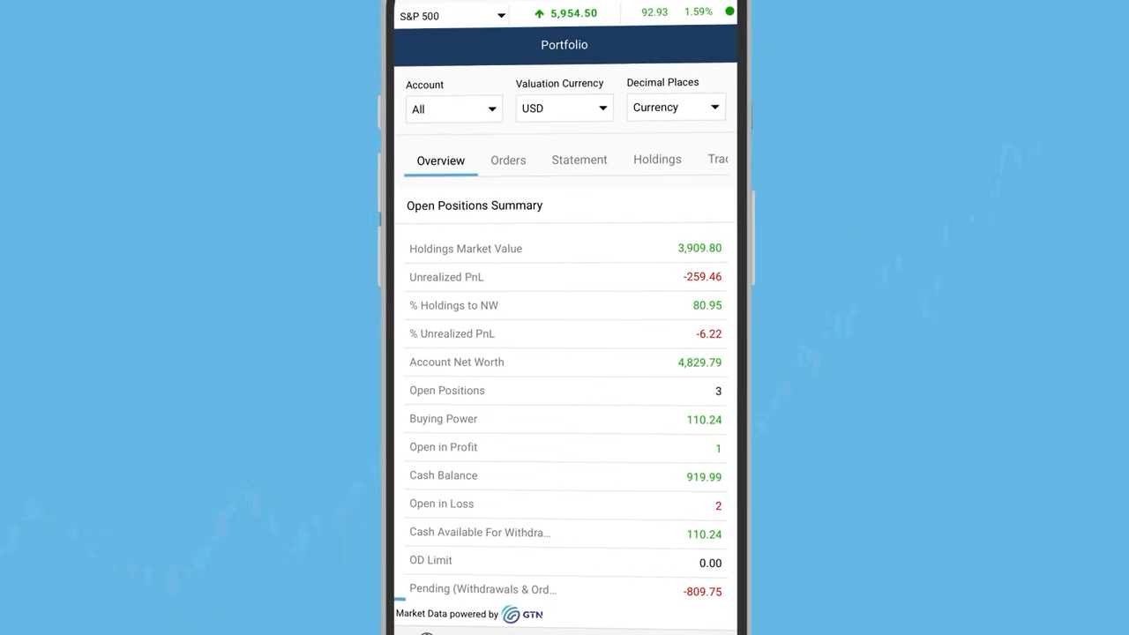
left_click(508, 160)
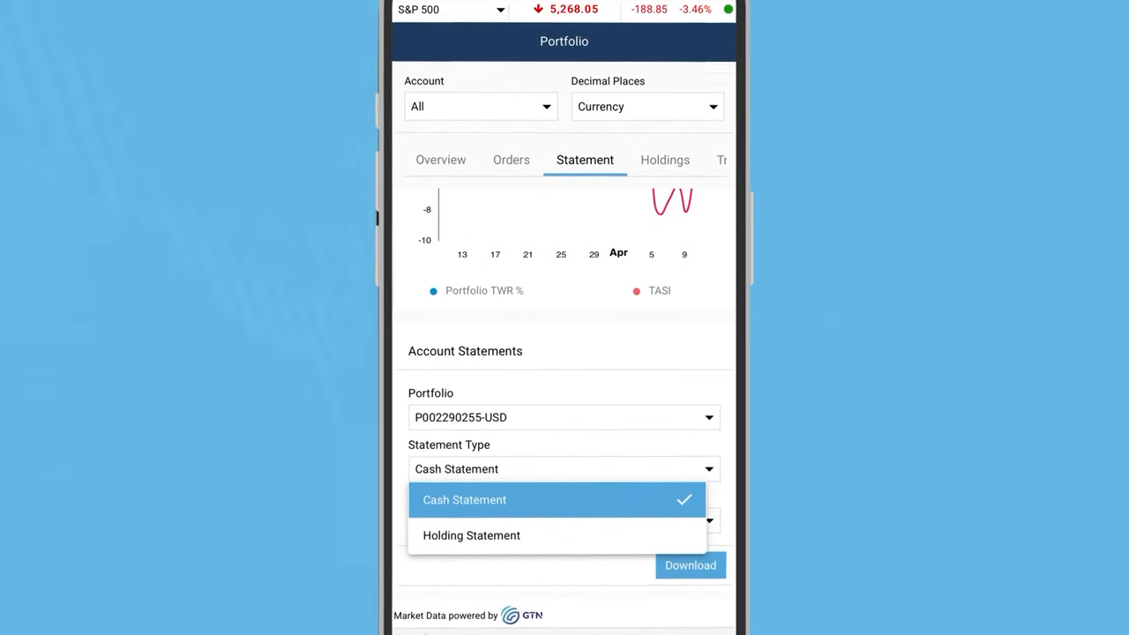
Review the Holdings, Closed Positions and unrealized PnL reports, then expand Markets in the menu.
left_click(665, 160)
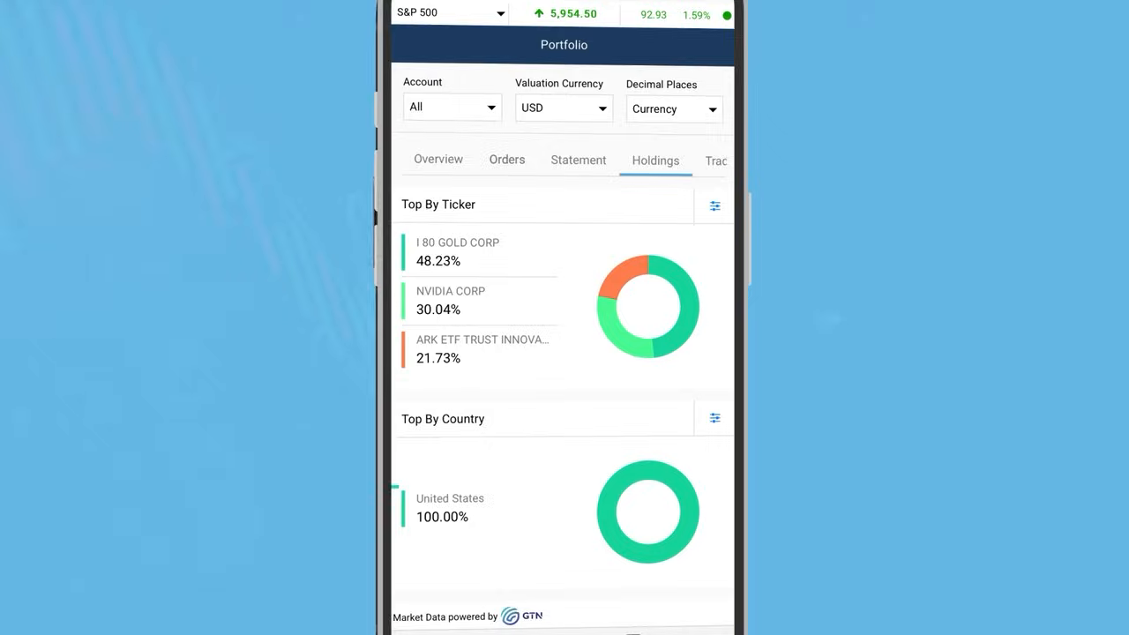
left_click(670, 159)
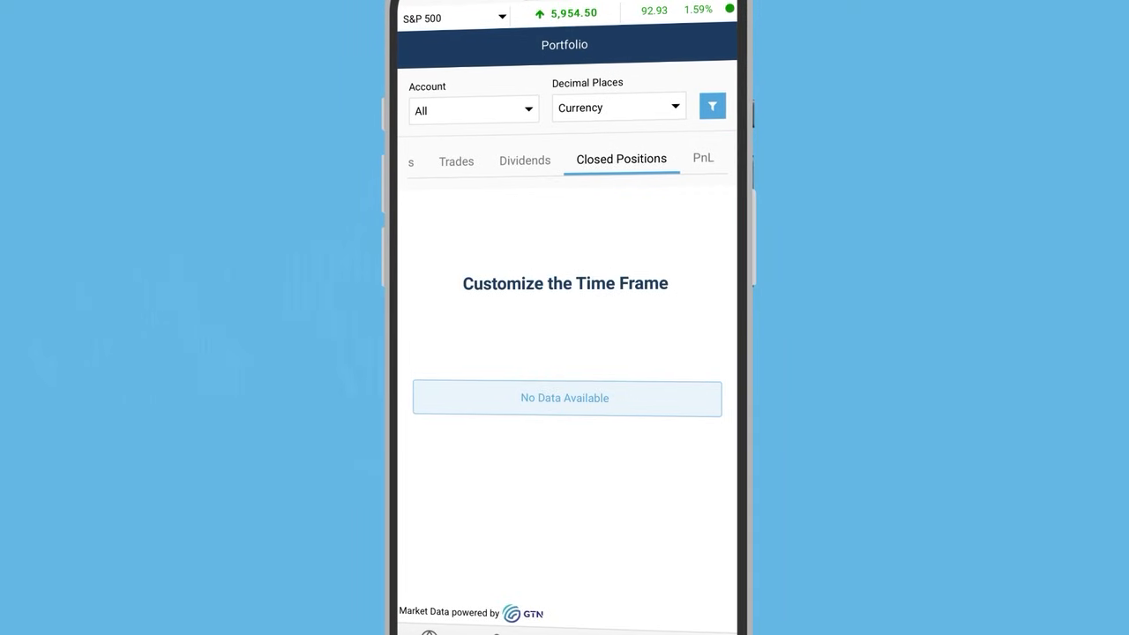
left_click(703, 158)
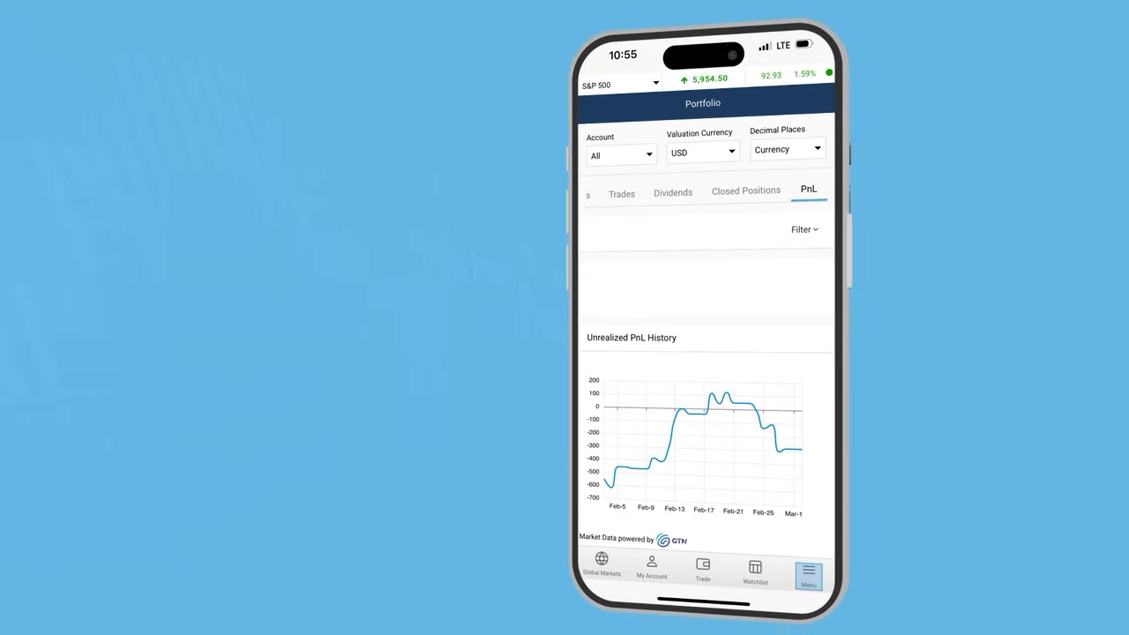
left_click(808, 569)
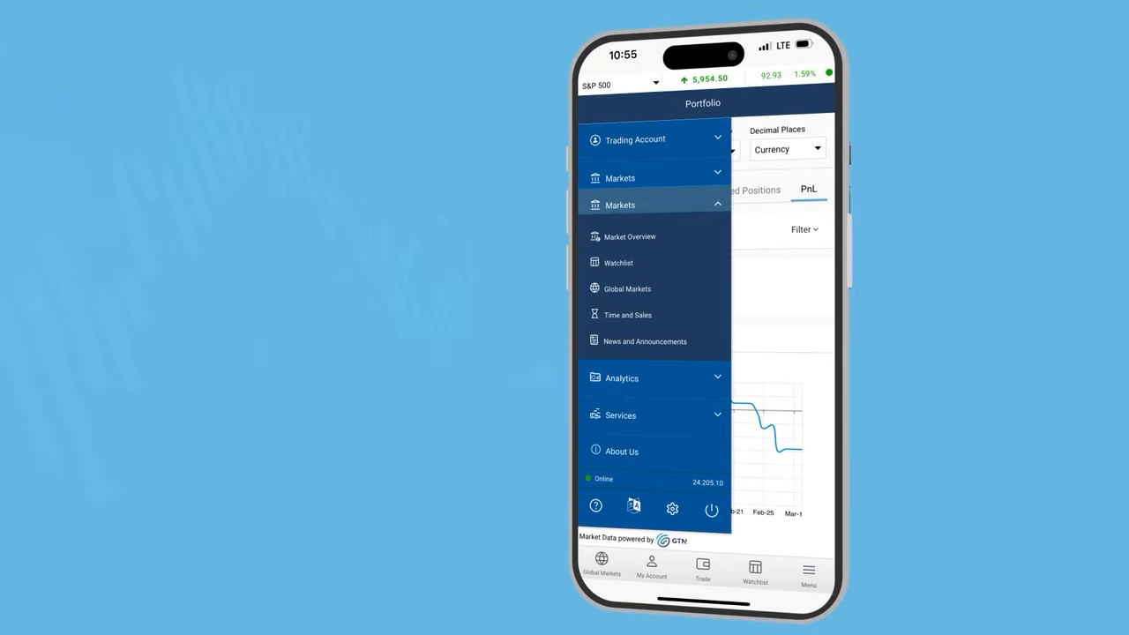
left_click(644, 342)
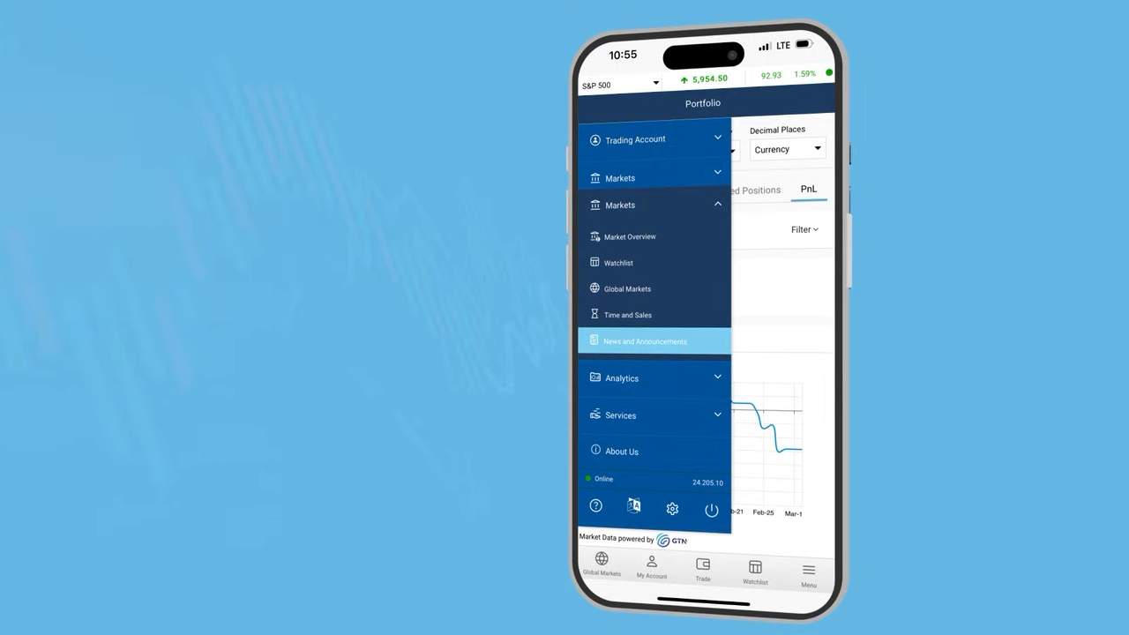